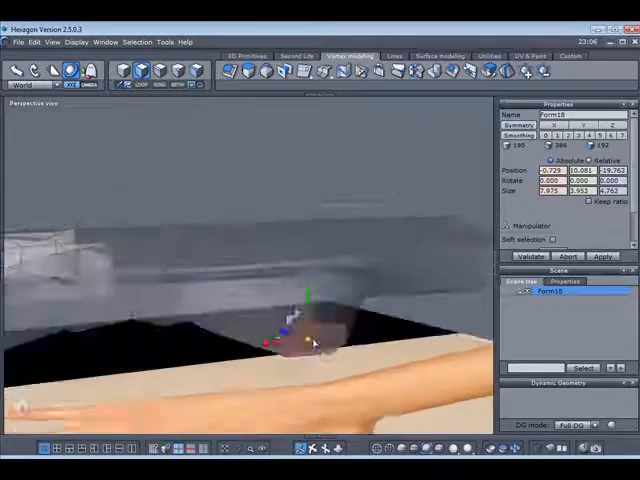
# Extrude the thumb geometry out from the hand mesh over the reference hand
pyautogui.moveTo(300, 340); pyautogui.dragTo(364, 376)
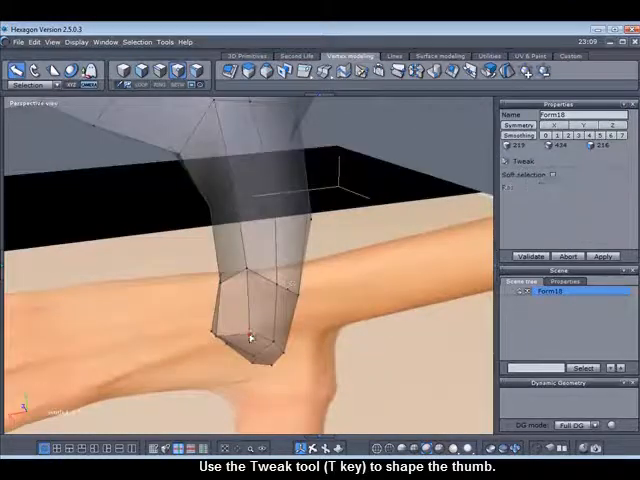
# Pull the thumb's vertices with the Tweak tool so it bends to follow the reference hand
pyautogui.moveTo(248, 338); pyautogui.dragTo(262, 378)
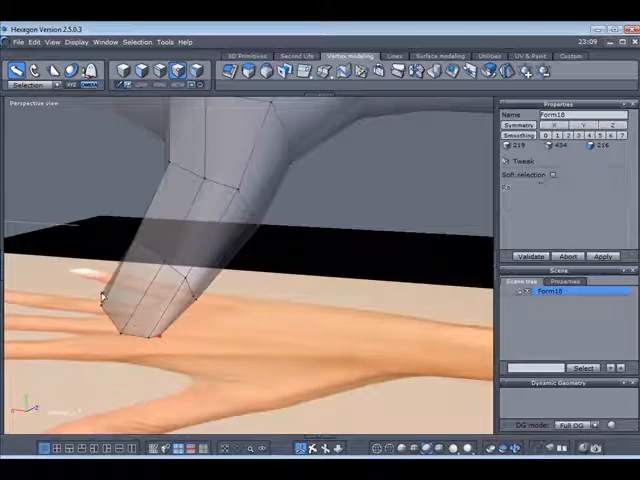
pyautogui.click(552, 174)
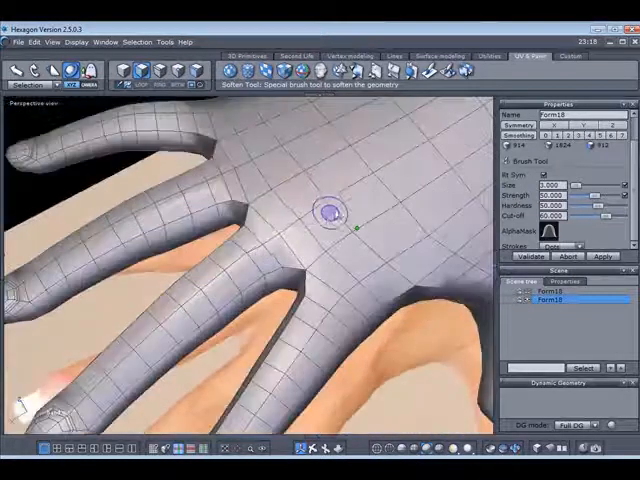
# Brush-smooth the surface across the back of the hand near the middle finger base
pyautogui.moveTo(330, 212); pyautogui.dragTo(384, 242)
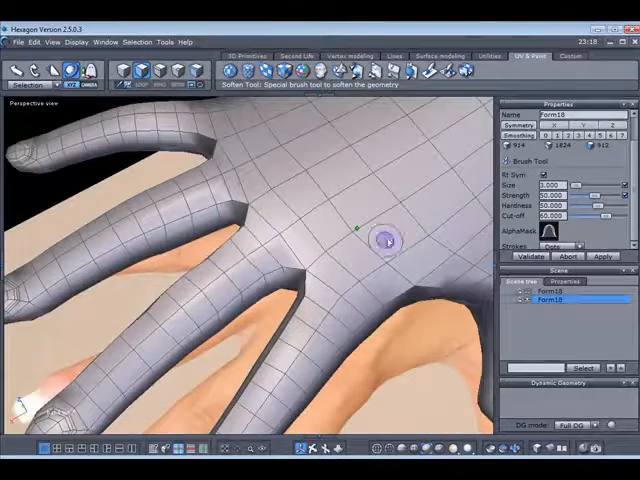